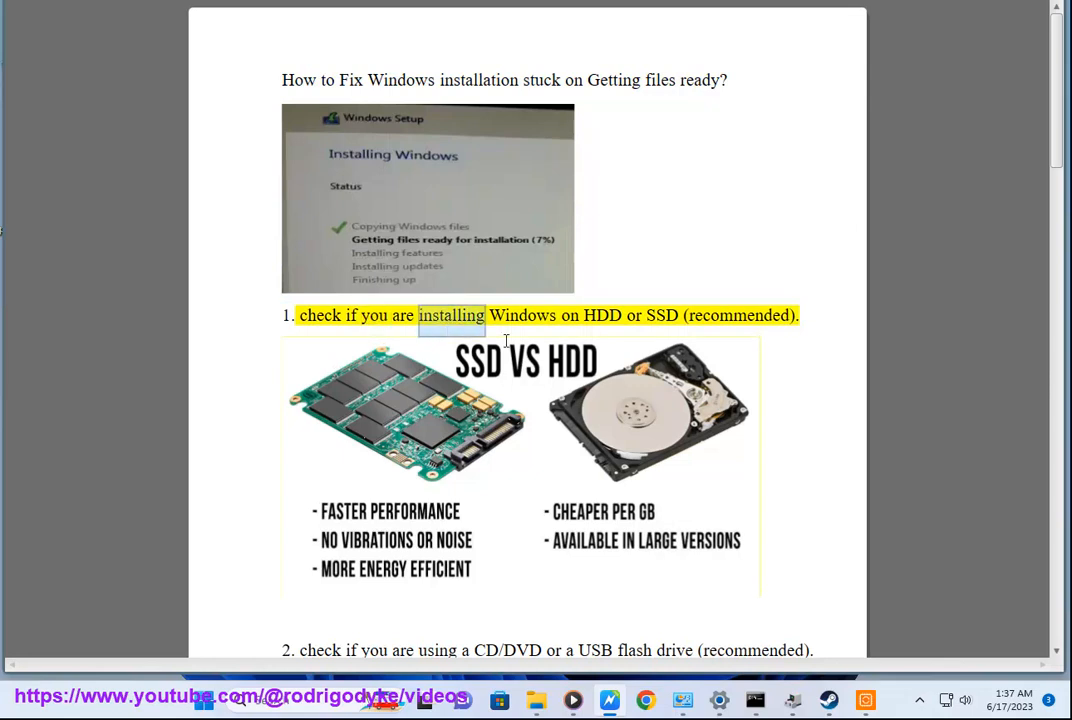
Read fix 1 (HDD or SSD) and scroll past fix 2 to fix 3, disconnecting external devices
{"action": "double_click", "coordinate": [660, 316]}
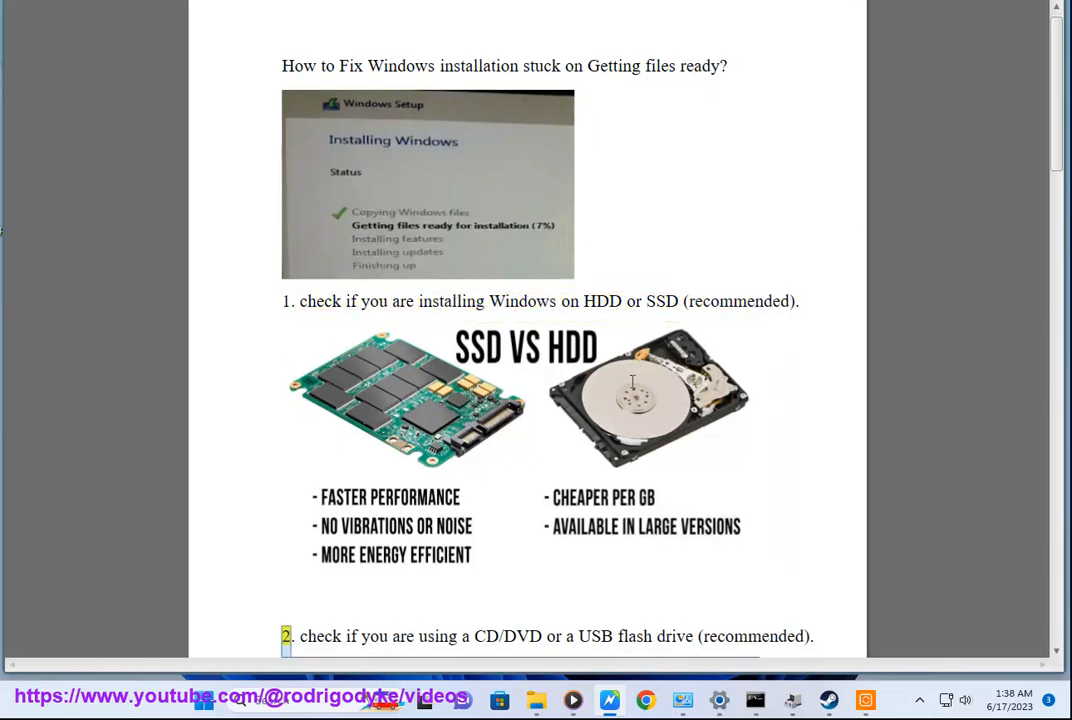
{"action": "scroll", "scroll_direction": "down", "scroll_amount": 3}
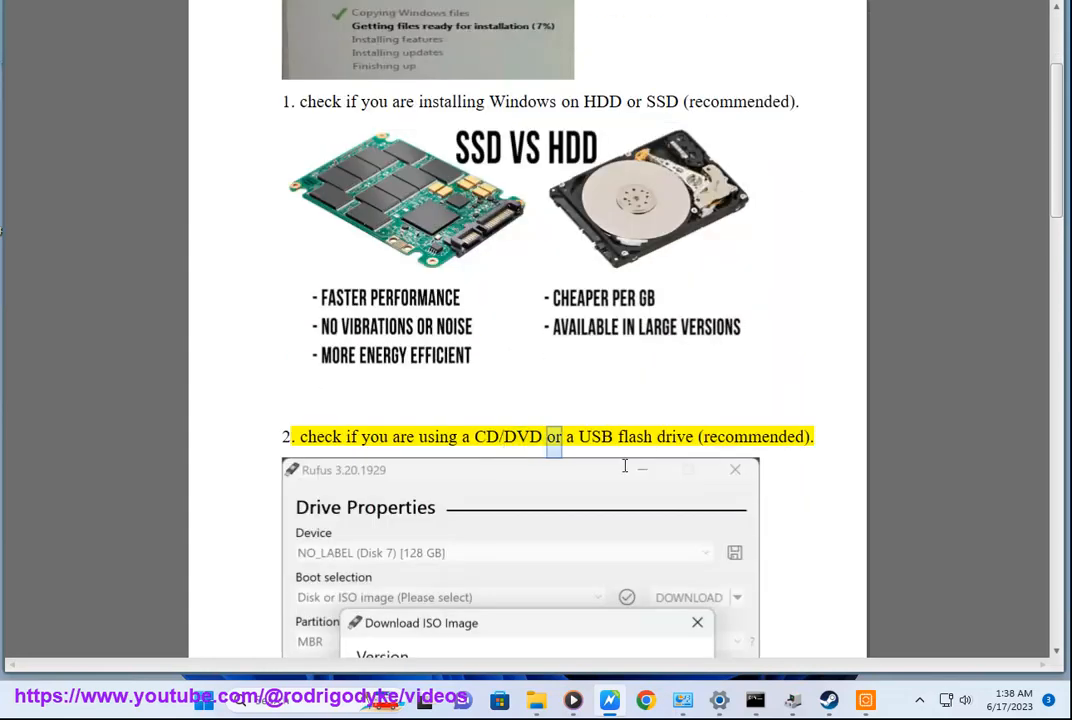
{"action": "scroll", "scroll_direction": "down", "scroll_amount": 3}
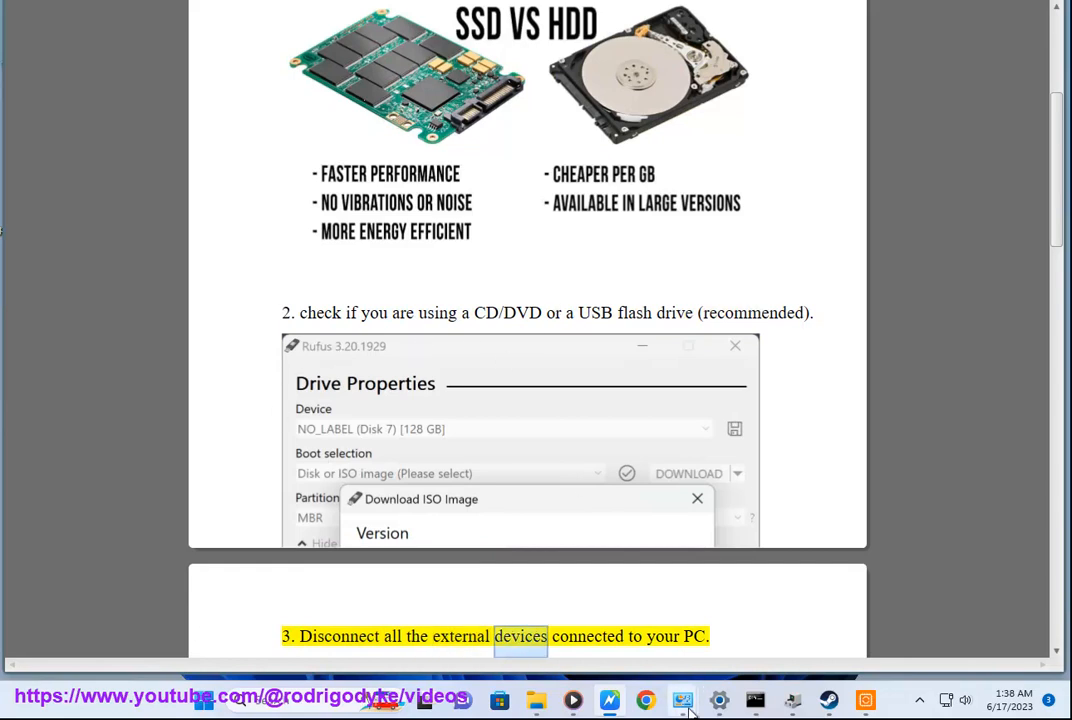
Switch to Chrome and run a web search for 'RUFUS' download
{"action": "left_click", "coordinate": [646, 700]}
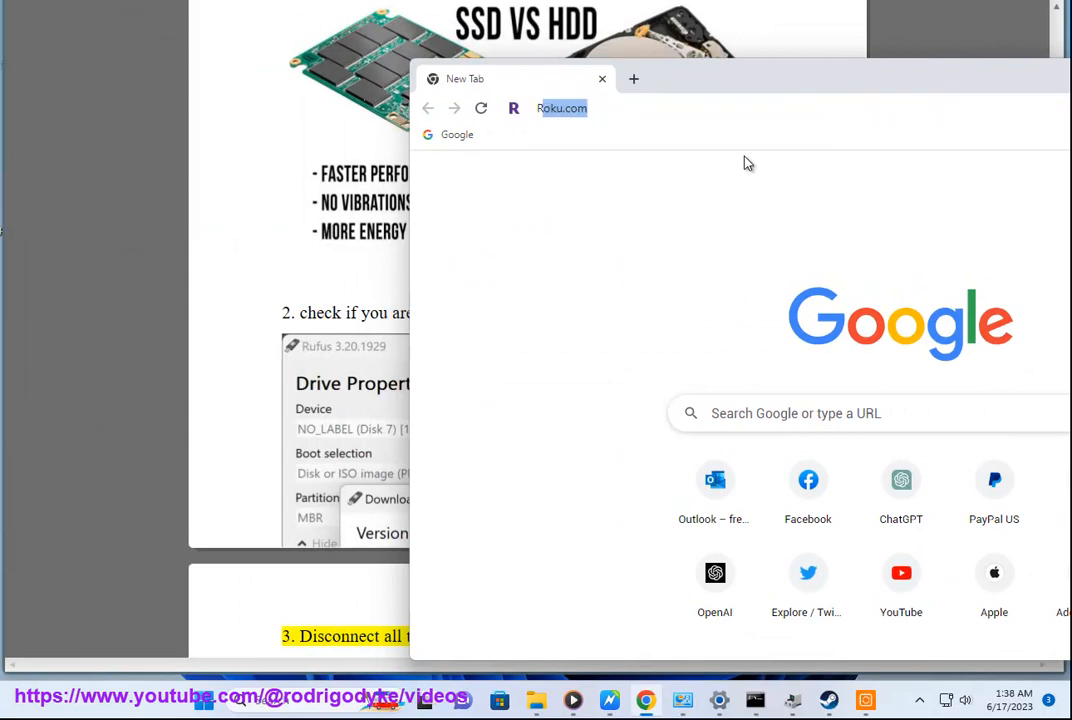
{"action": "type", "text": "RUFUS"}
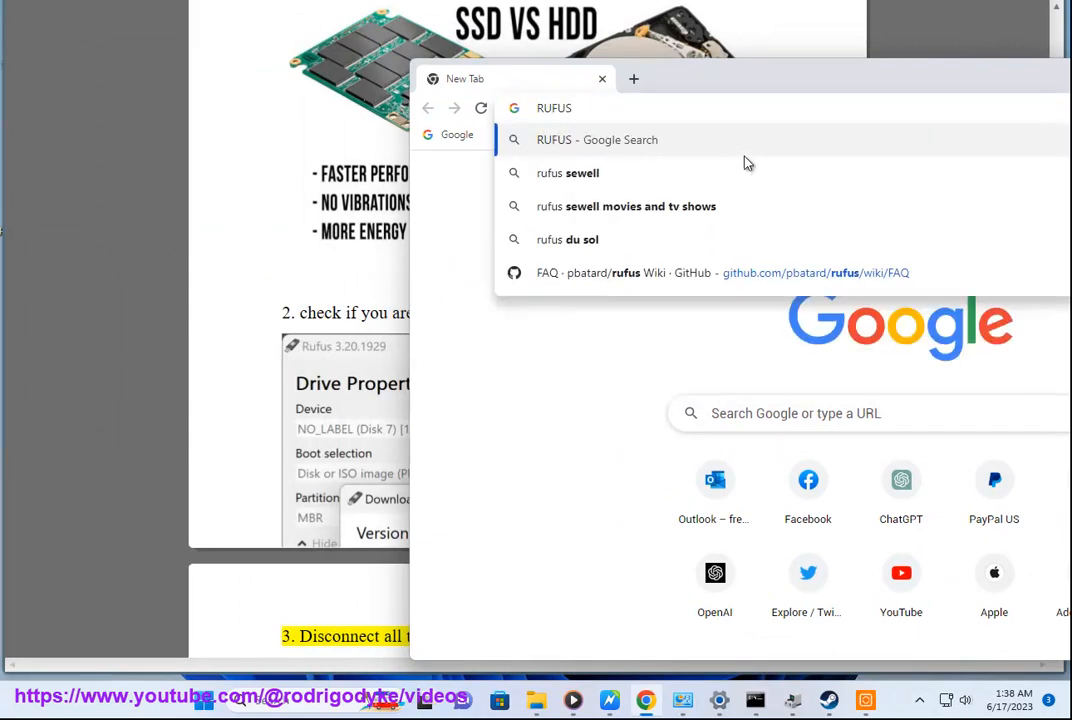
{"action": "key", "text": "Return"}
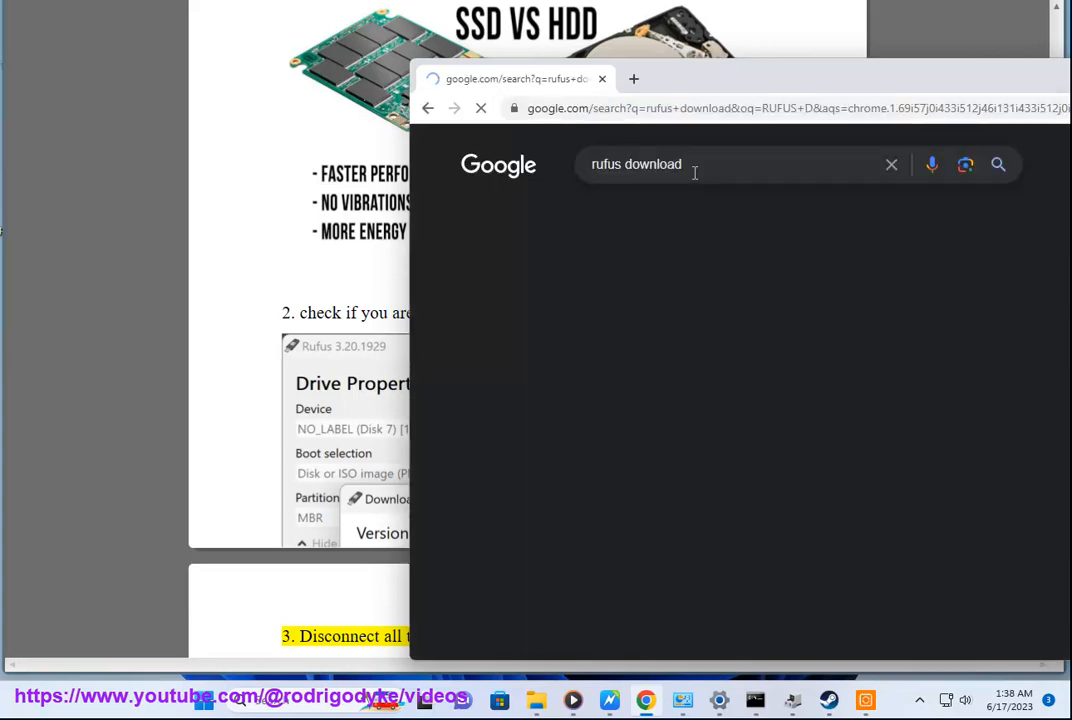
{"action": "key", "text": "Return"}
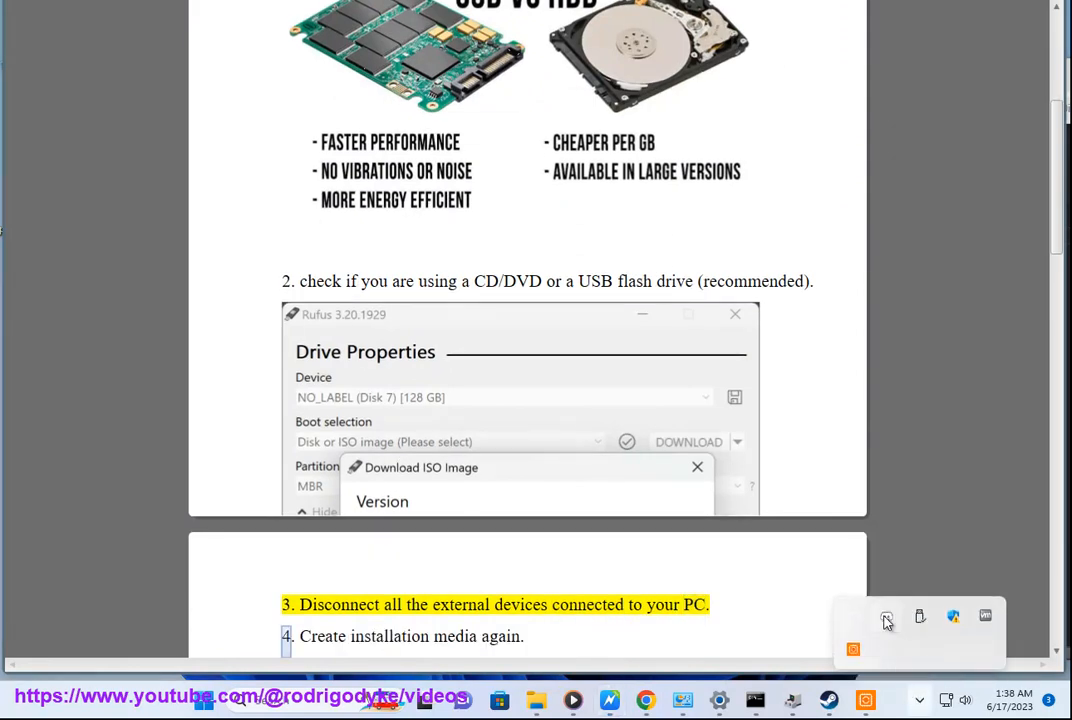
Return to the fixes PDF and scroll to fix 4 (recreate media) and fix 5 (disconnect internet)
{"action": "left_click", "coordinate": [886, 616]}
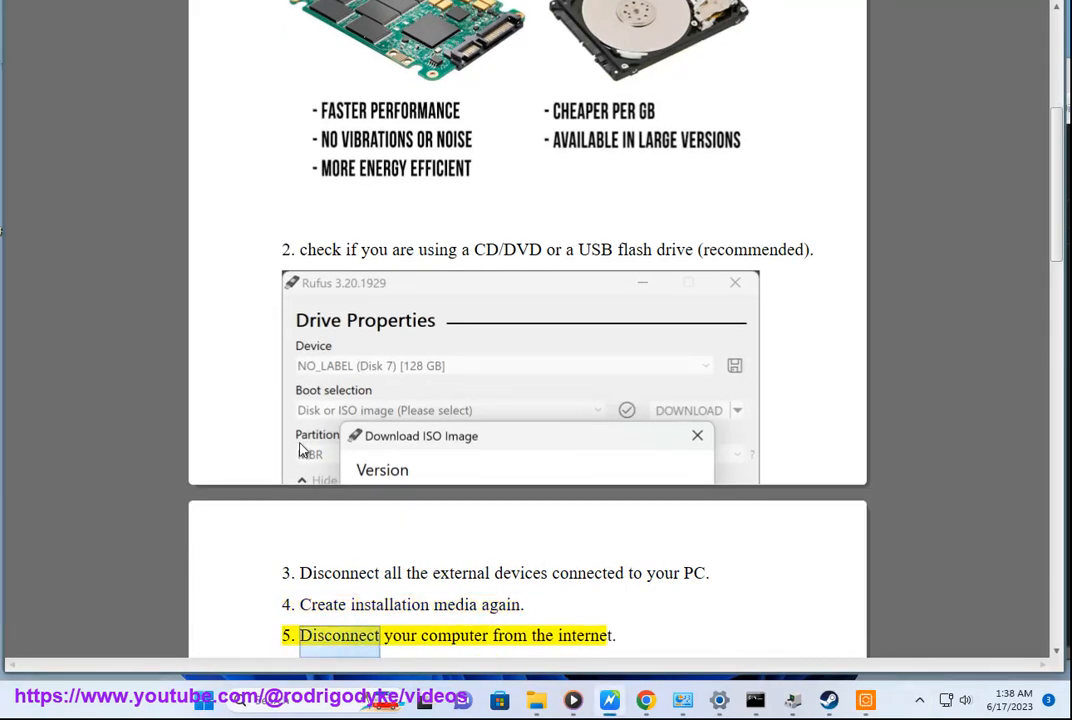
{"action": "scroll", "scroll_direction": "down", "scroll_amount": 3}
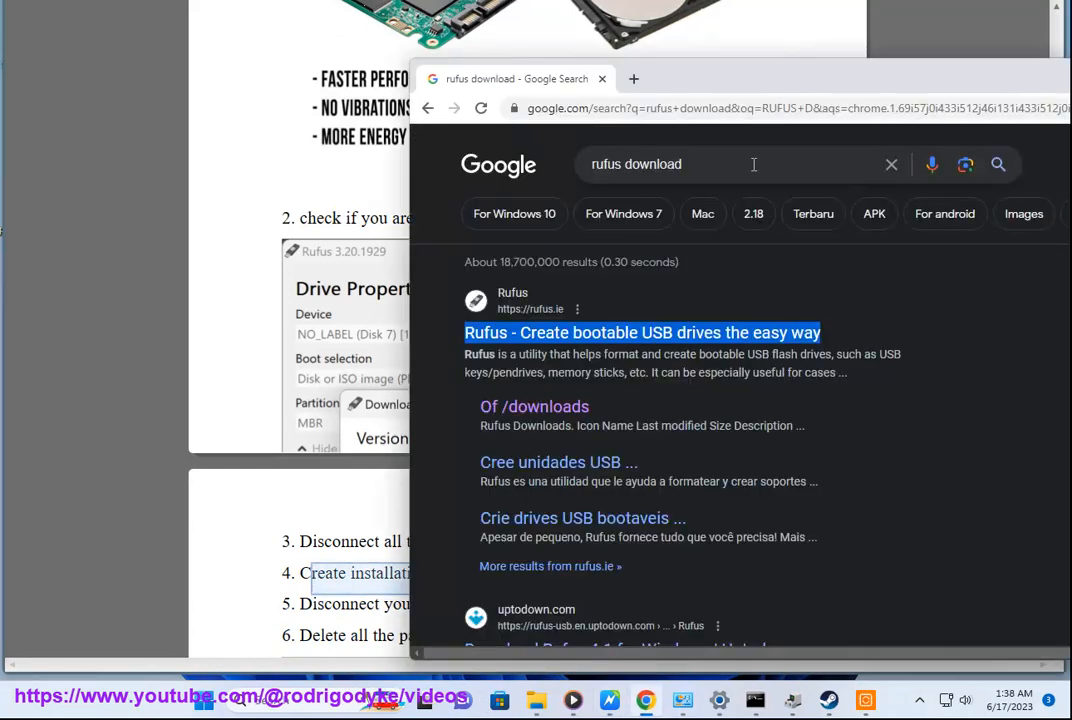
Enter 'WINDOWS ISO' in the Google search box, then clear it
{"action": "type", "text": "WIND"}
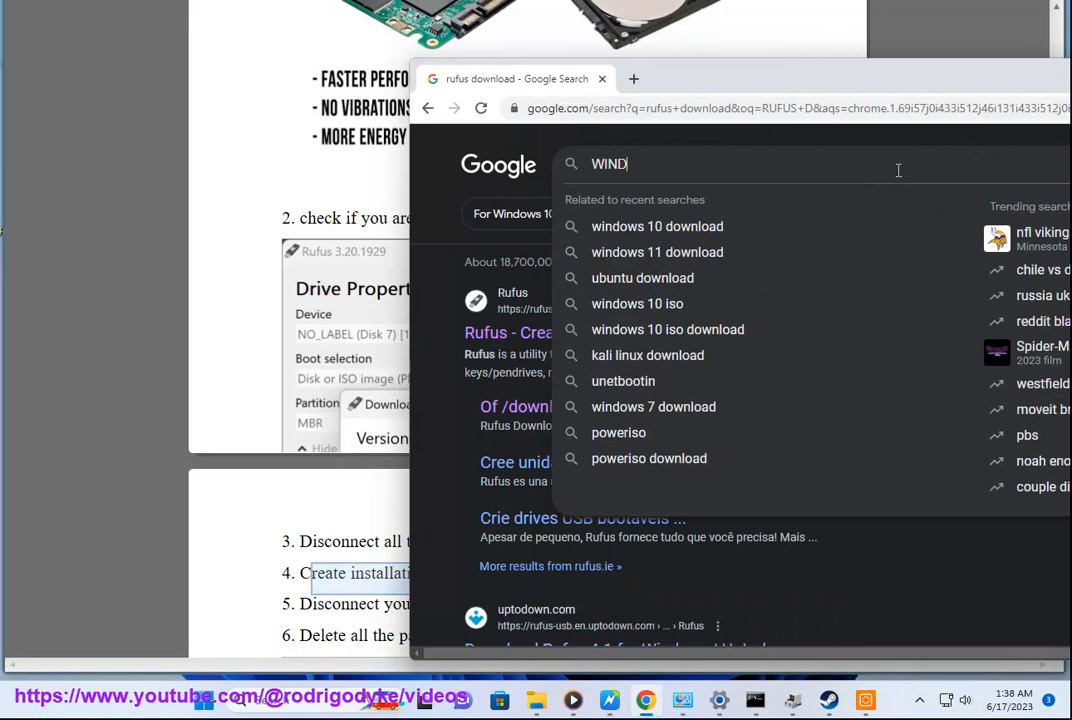
{"action": "type", "text": "OWS ISO"}
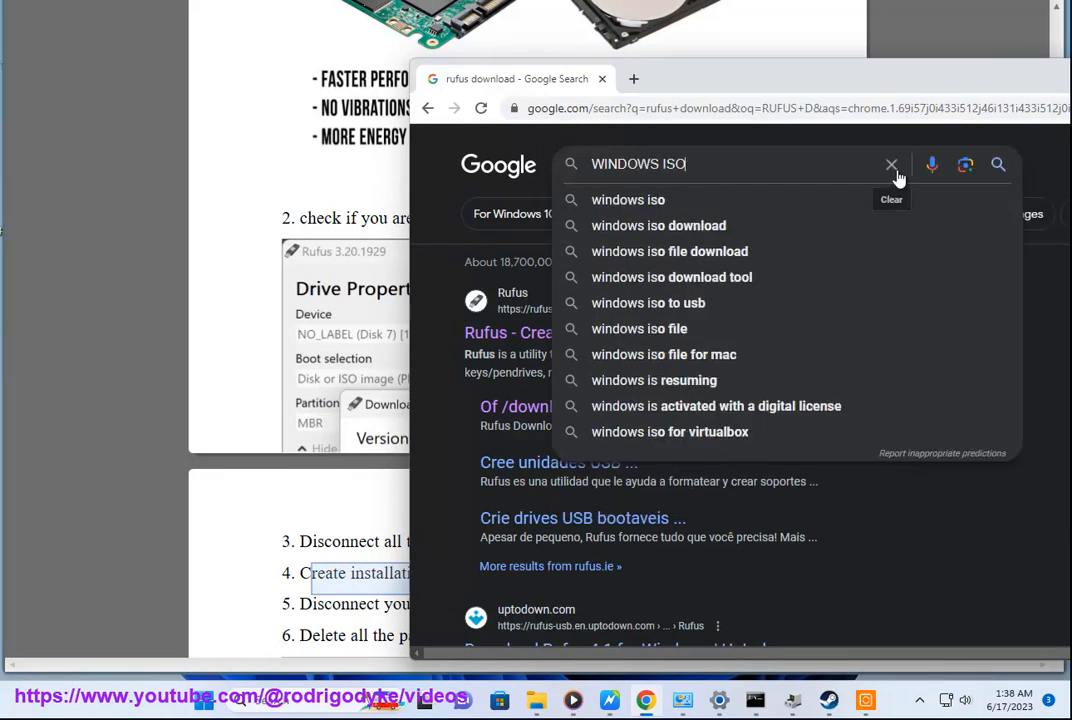
{"action": "left_click", "coordinate": [658, 224]}
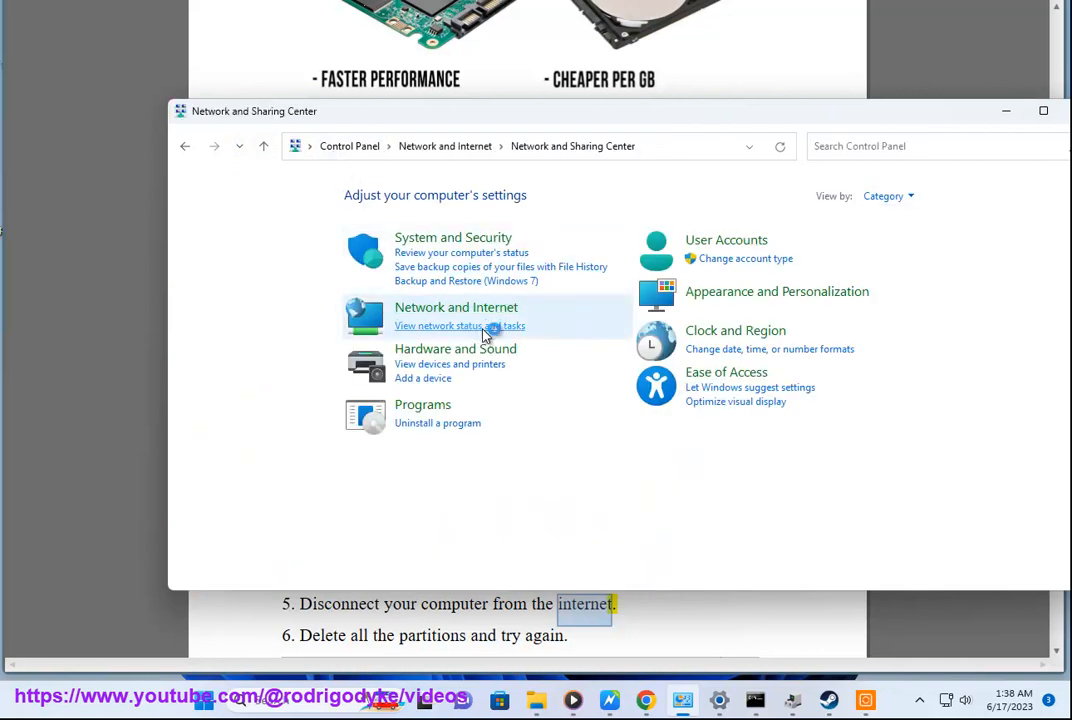
Reach the Ethernet0 adapter's Disable option via network status and adapter settings, then close the window
{"action": "left_click", "coordinate": [440, 326]}
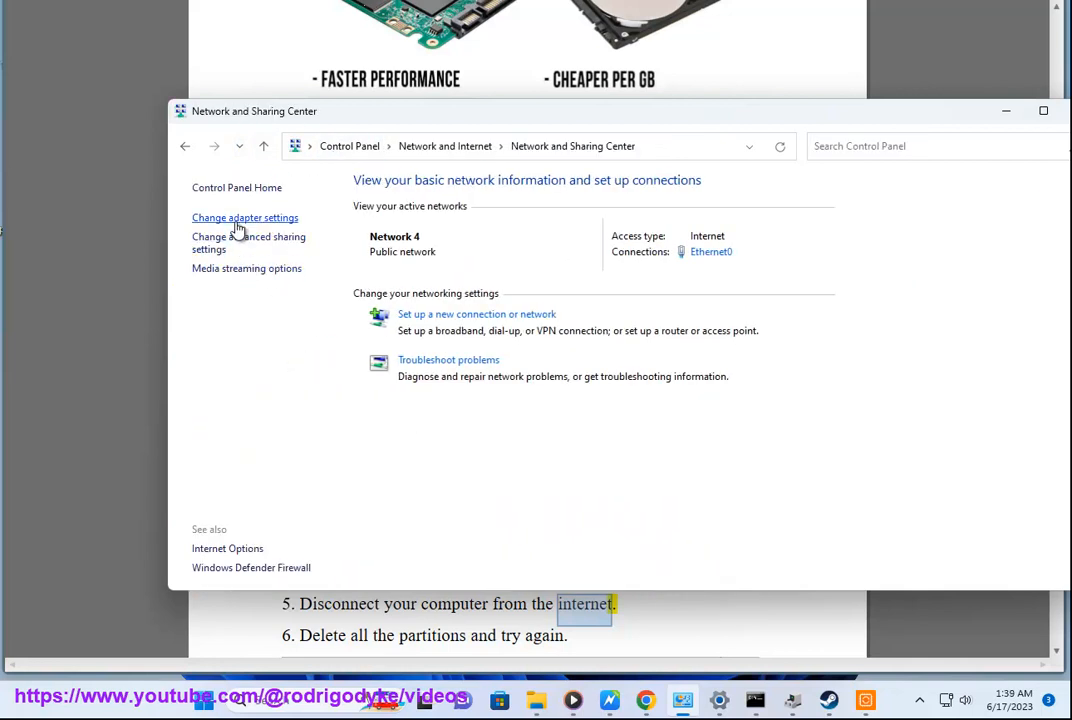
{"action": "left_click", "coordinate": [244, 216]}
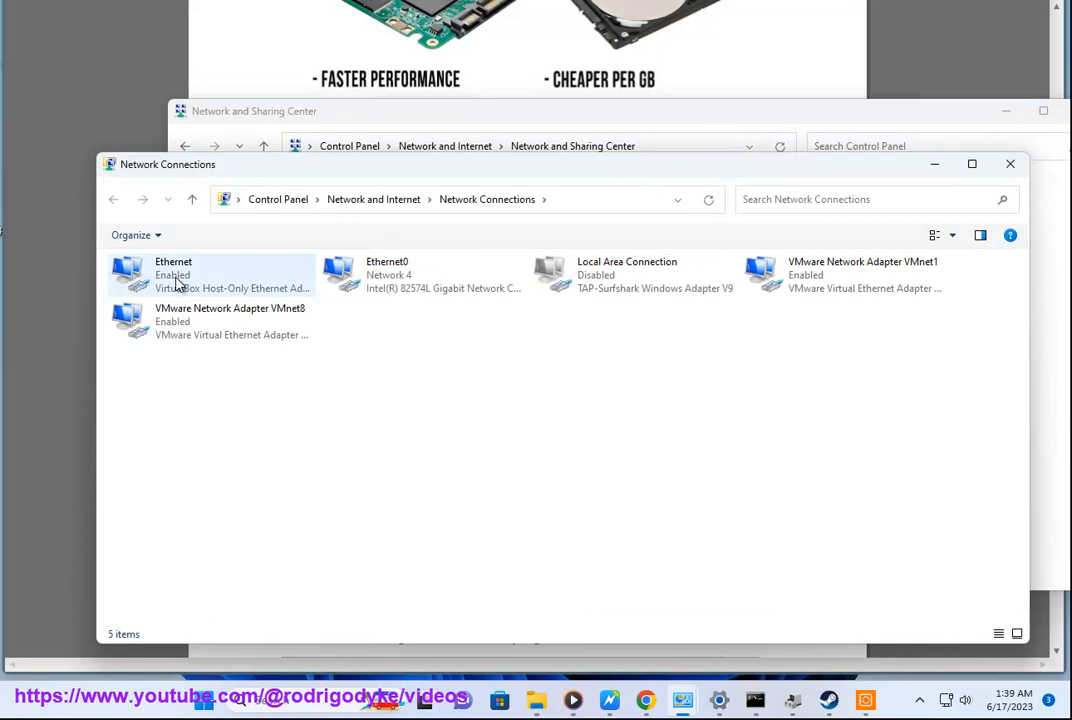
{"action": "right_click", "coordinate": [420, 276]}
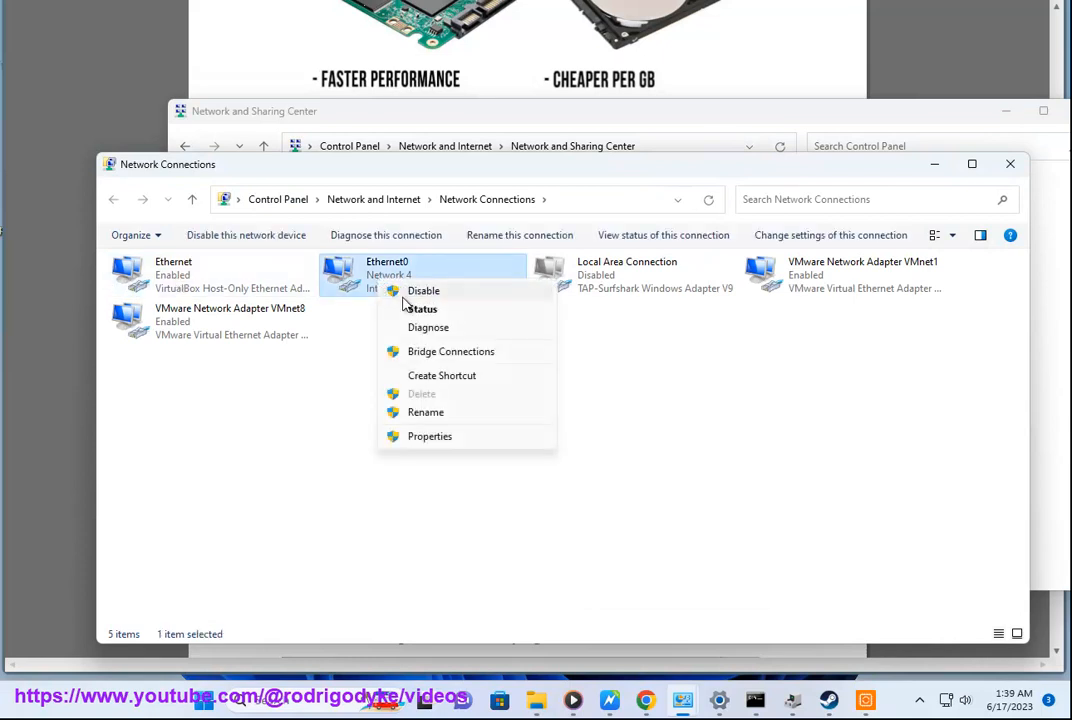
{"action": "mouse_move", "coordinate": [808, 292]}
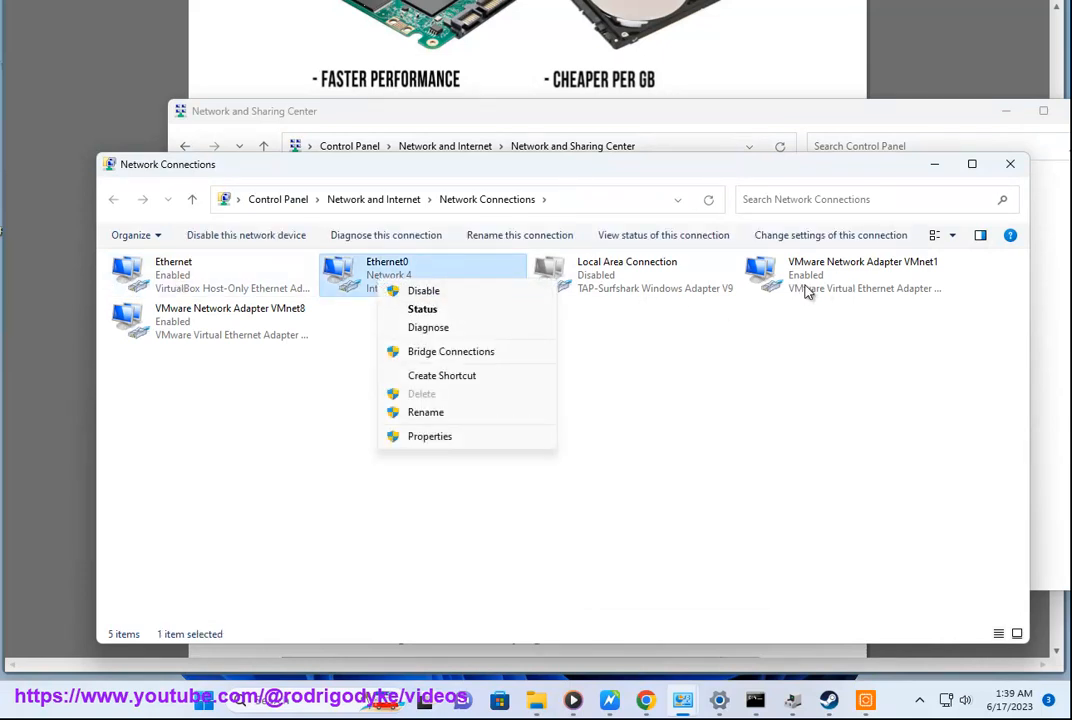
{"action": "mouse_move", "coordinate": [608, 276]}
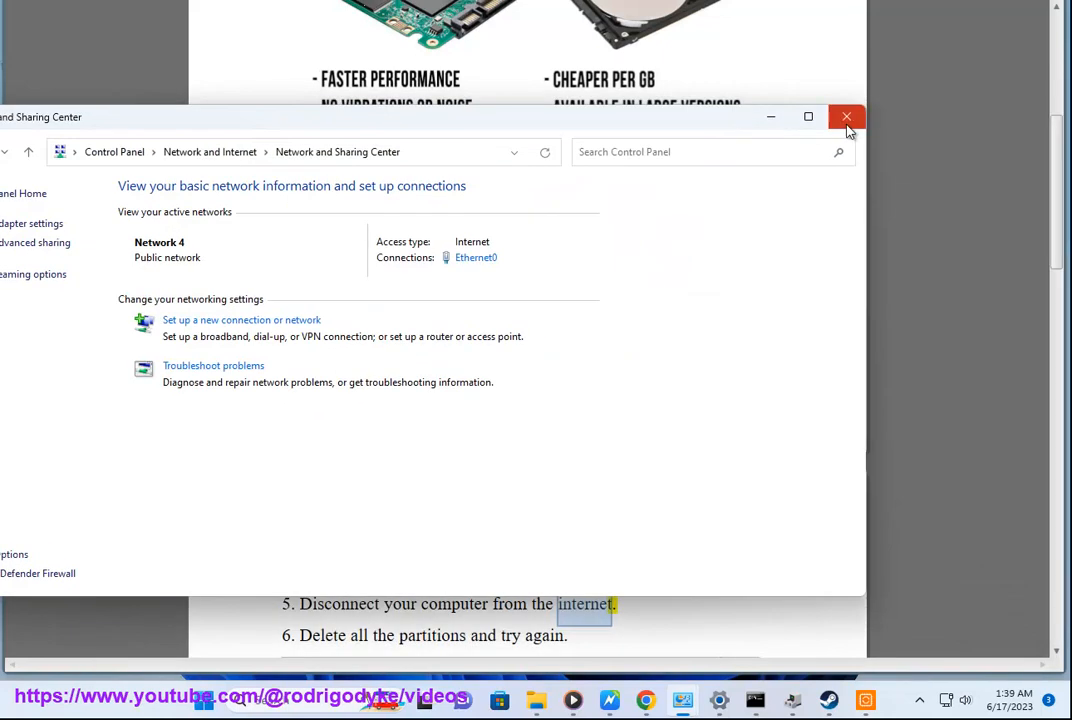
{"action": "left_click", "coordinate": [846, 116]}
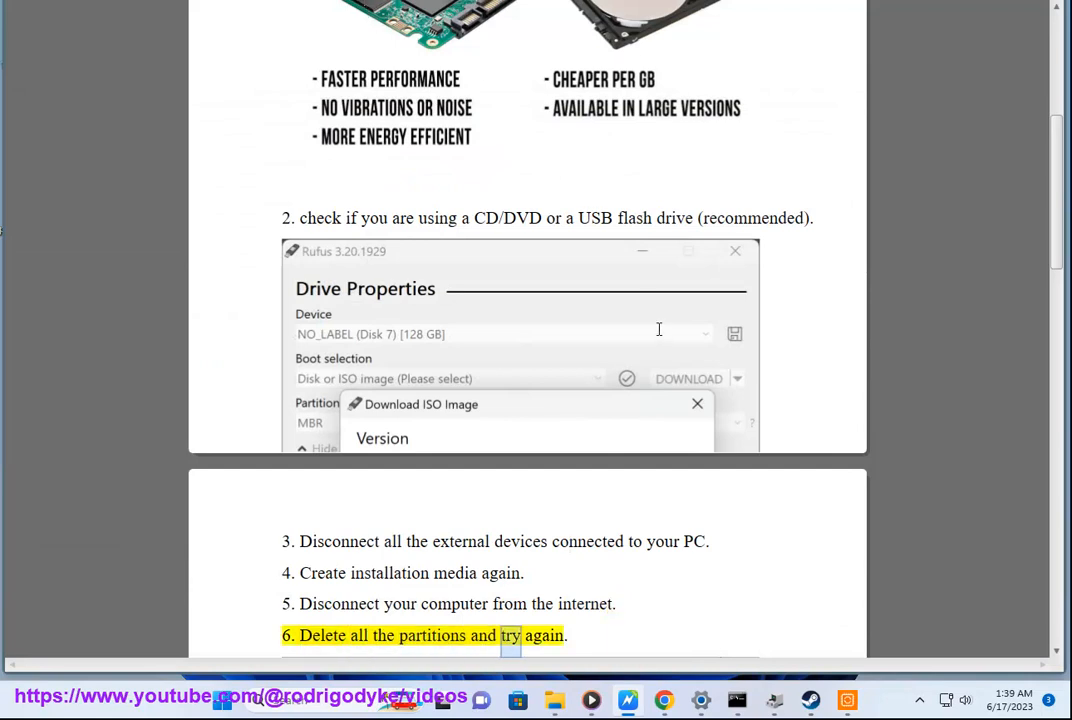
Scroll the PDF to fix 6 (delete partitions) and fix 7 (reset BIOS), then bring up Windows search
{"action": "scroll", "scroll_direction": "down", "scroll_amount": 3}
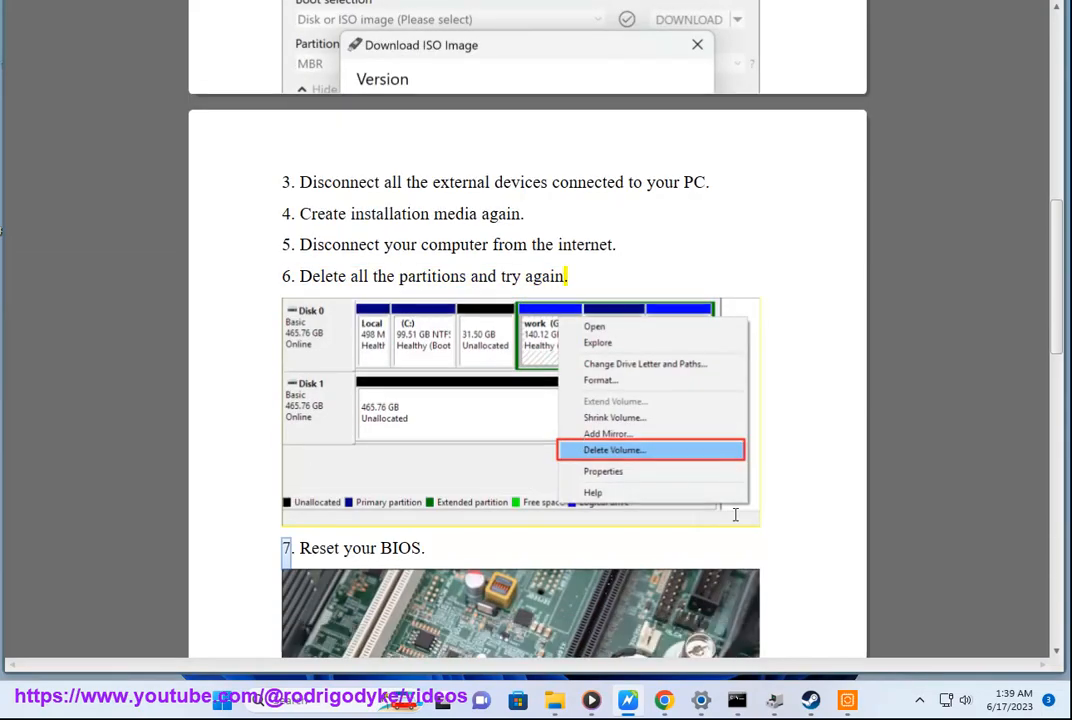
{"action": "scroll", "scroll_direction": "down", "scroll_amount": 3}
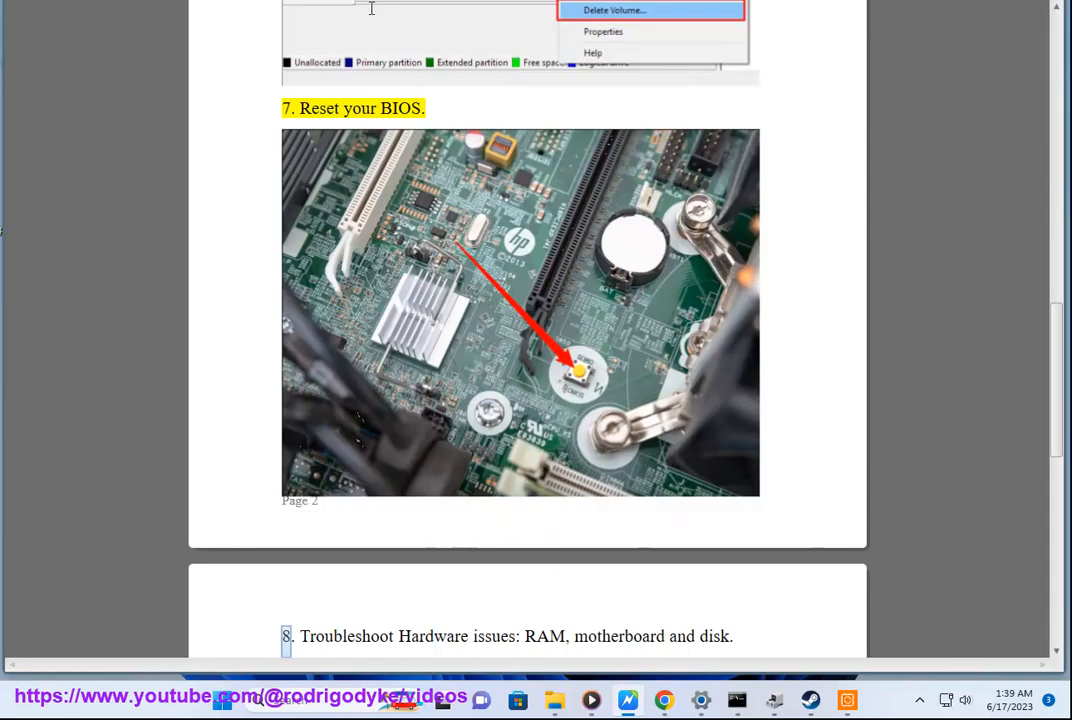
{"action": "scroll", "scroll_direction": "up", "scroll_amount": 3}
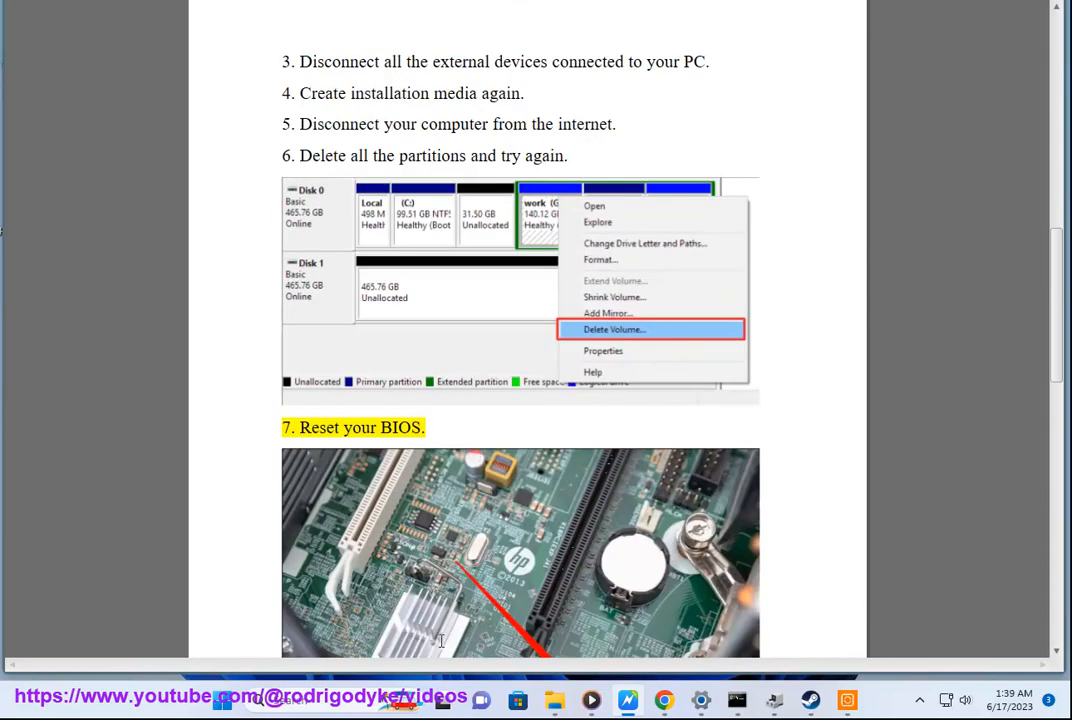
{"action": "left_click", "coordinate": [262, 700]}
{"action": "type", "text": "DISK"}
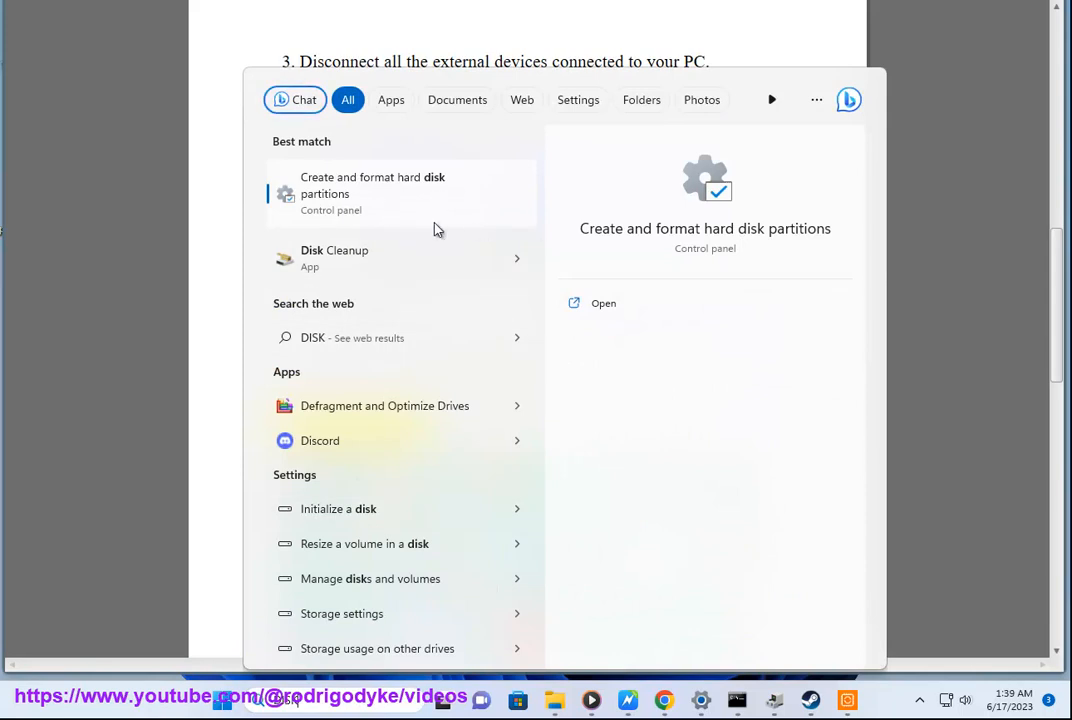
Launch 'Create and format hard disk partitions' and view the DVD installation volume's Delete Volume options
{"action": "left_click", "coordinate": [604, 304]}
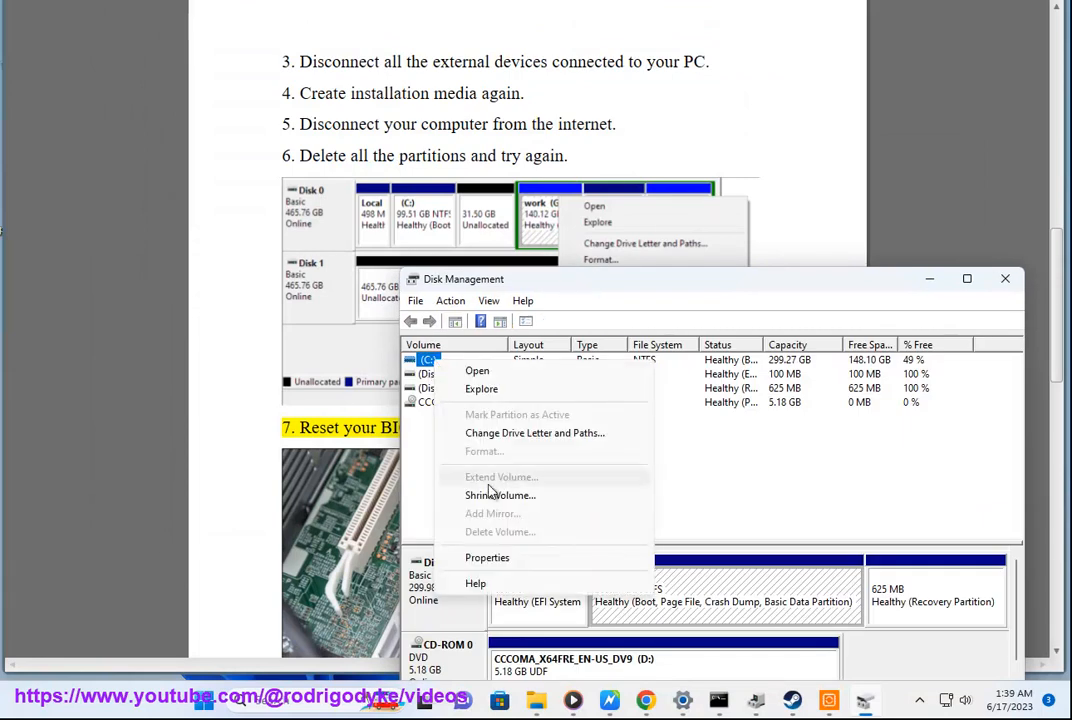
{"action": "mouse_move", "coordinate": [516, 464]}
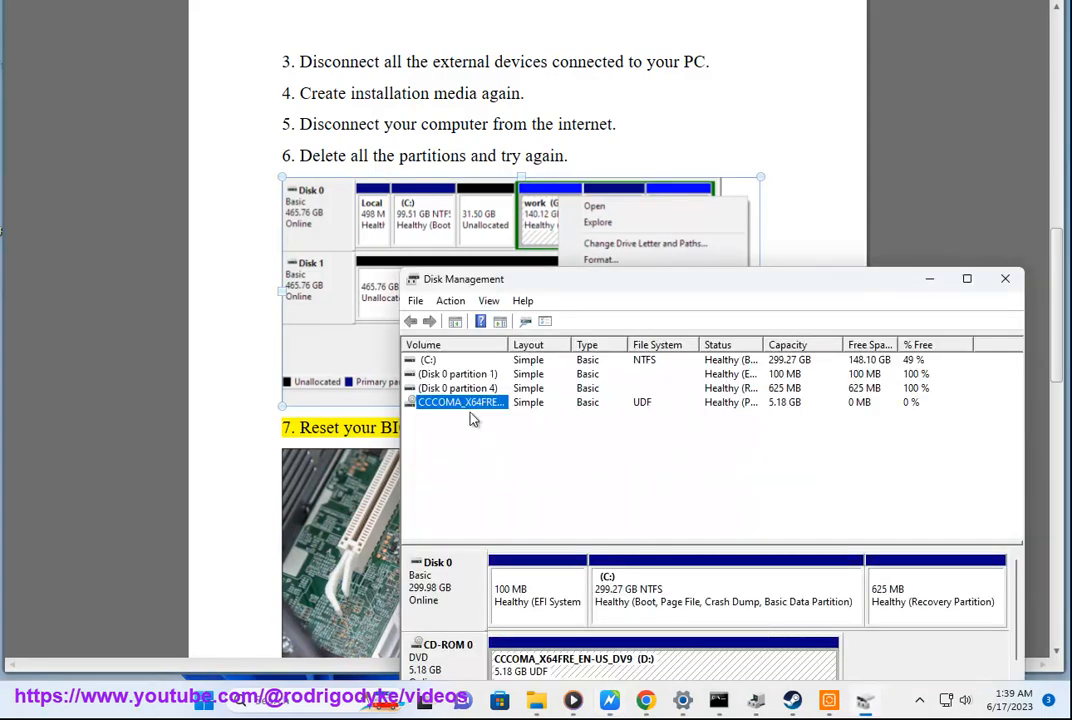
{"action": "right_click", "coordinate": [460, 400]}
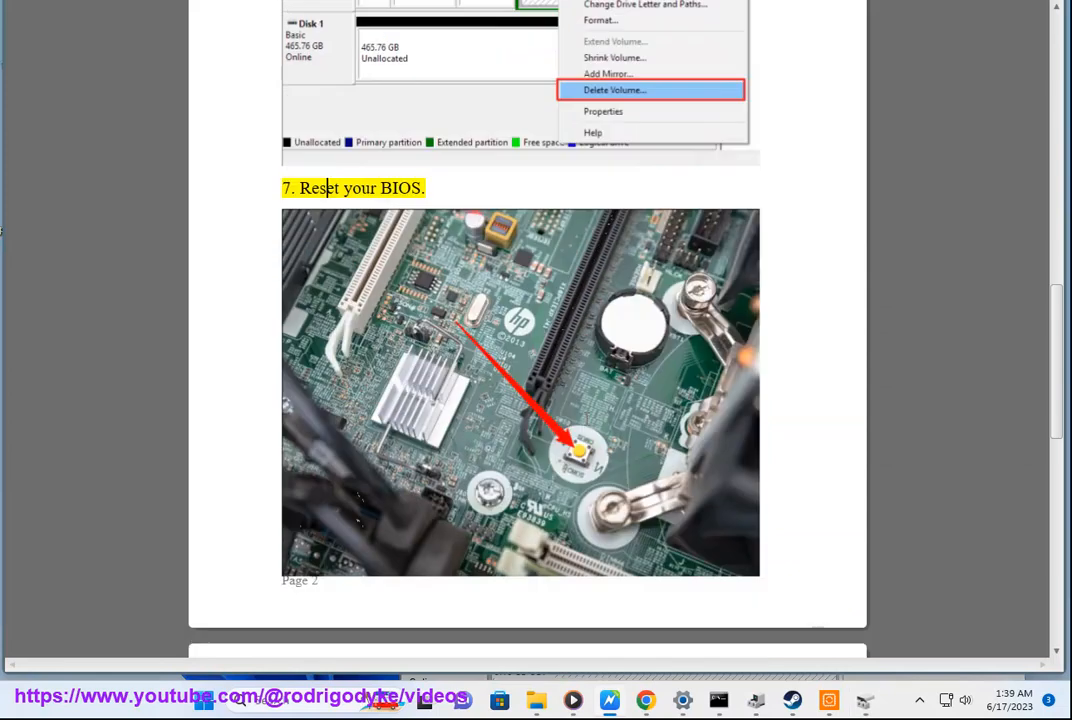
Scroll past fix 7 to fix 8, troubleshooting RAM, motherboard and disk hardware
{"action": "scroll", "scroll_direction": "down", "scroll_amount": 3}
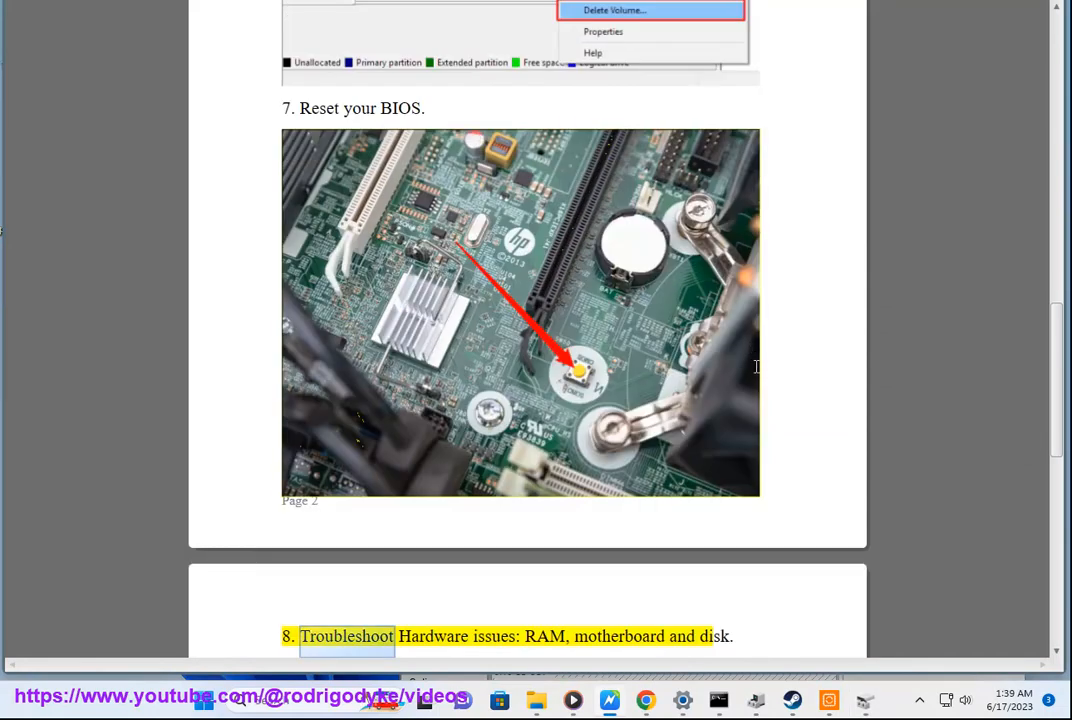